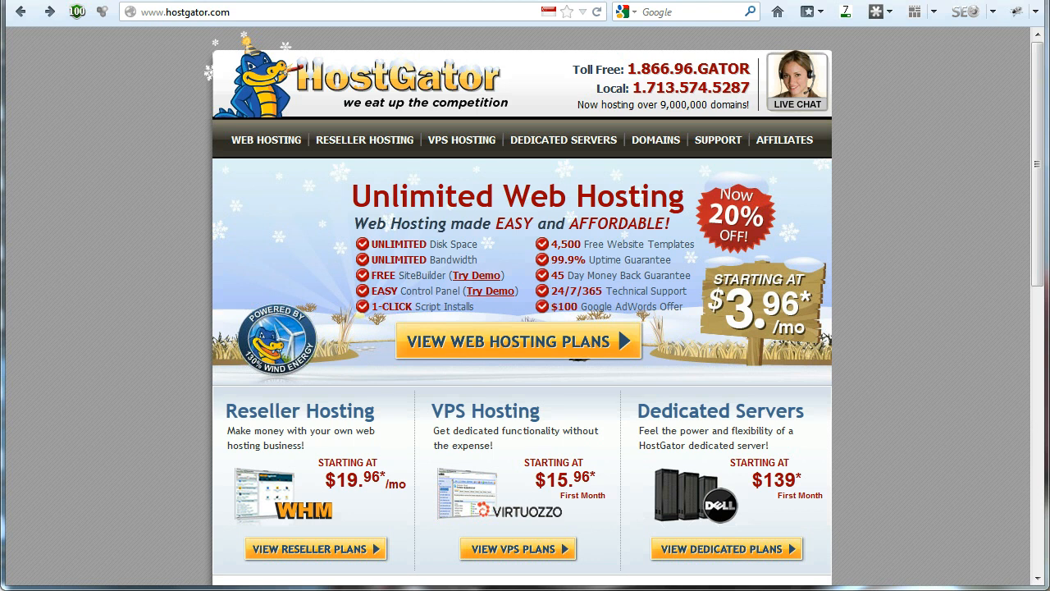
mouse_move(541, 349)
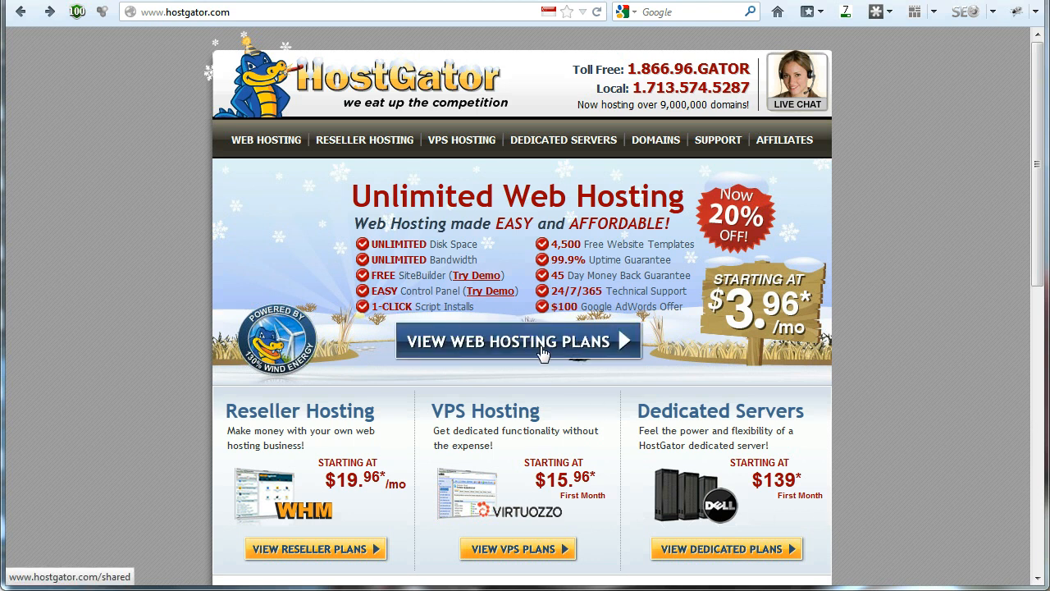
Open the web hosting plans and scroll to the Hatchling, Baby and Business comparison.
left_click(518, 341)
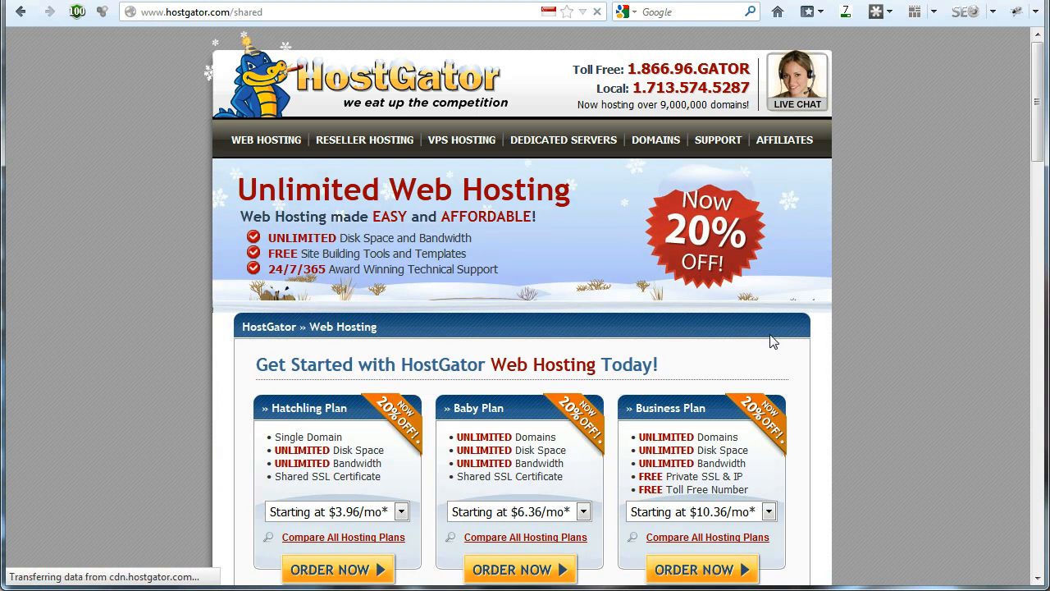
scroll("down", 3)
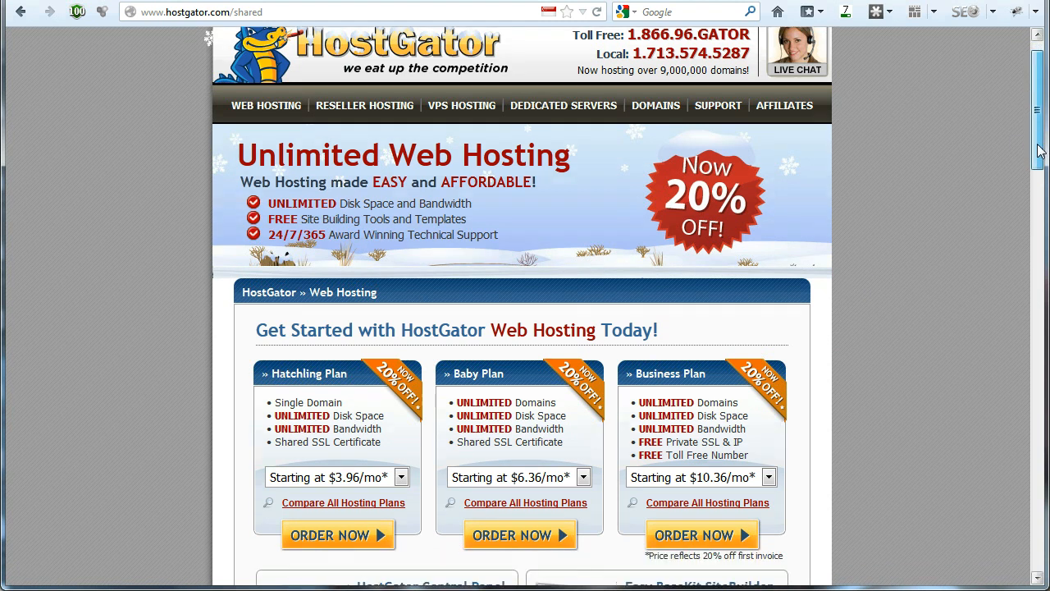
scroll("down", 3)
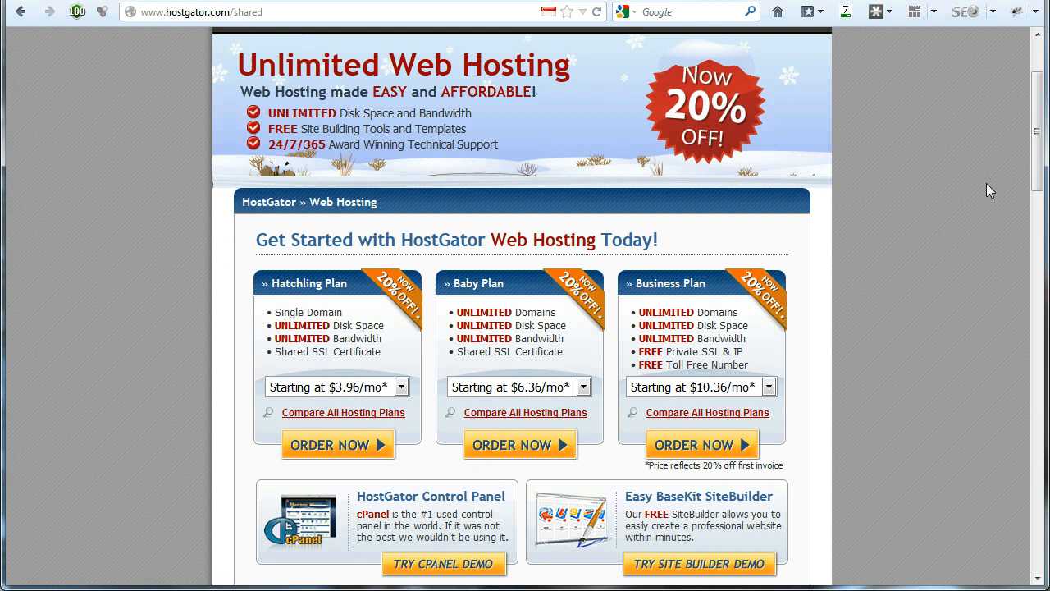
mouse_move(1003, 195)
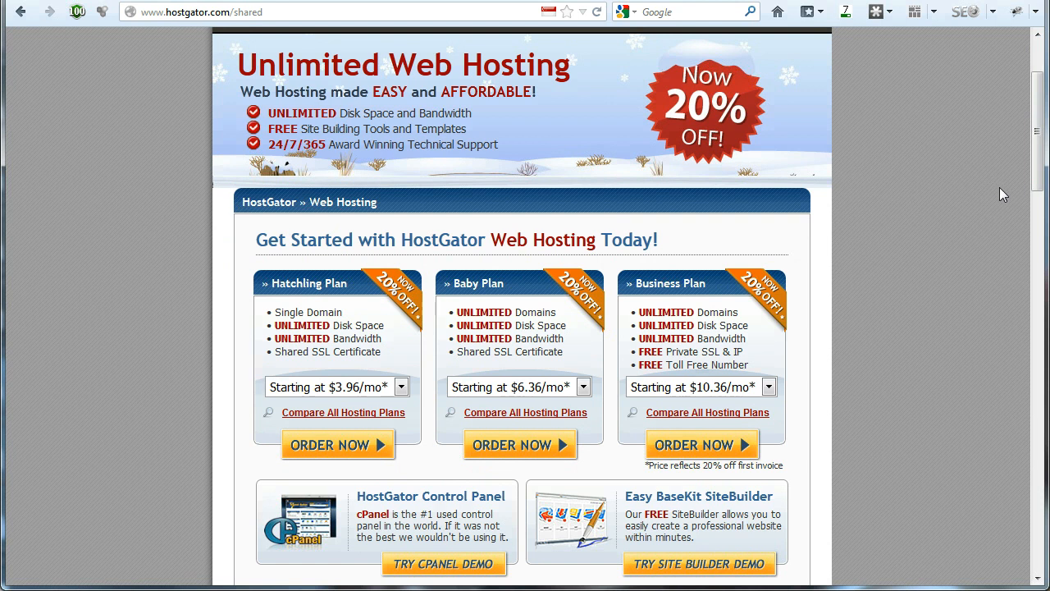
mouse_move(620, 289)
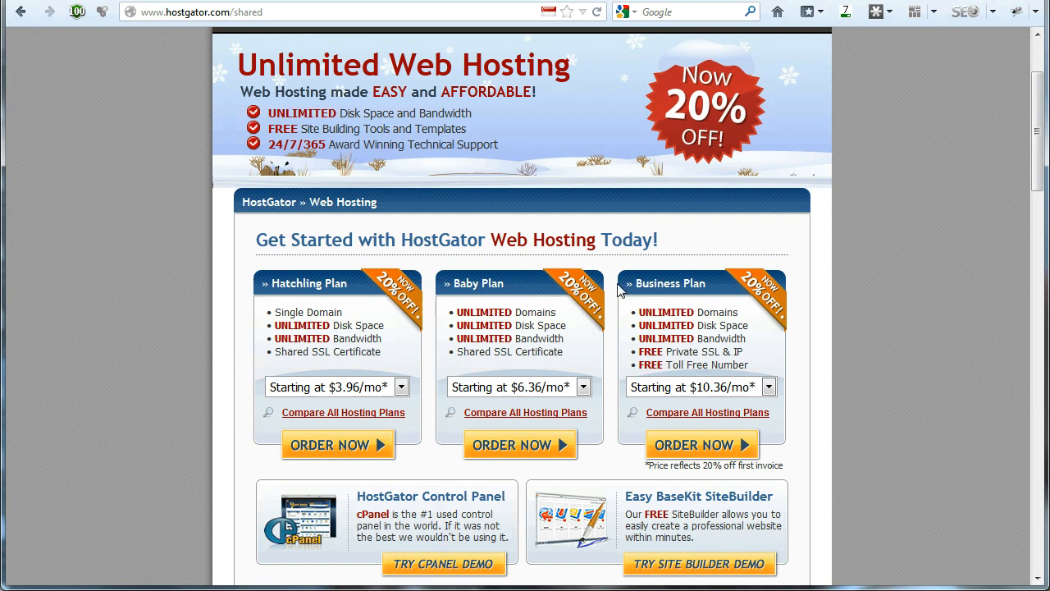
mouse_move(461, 283)
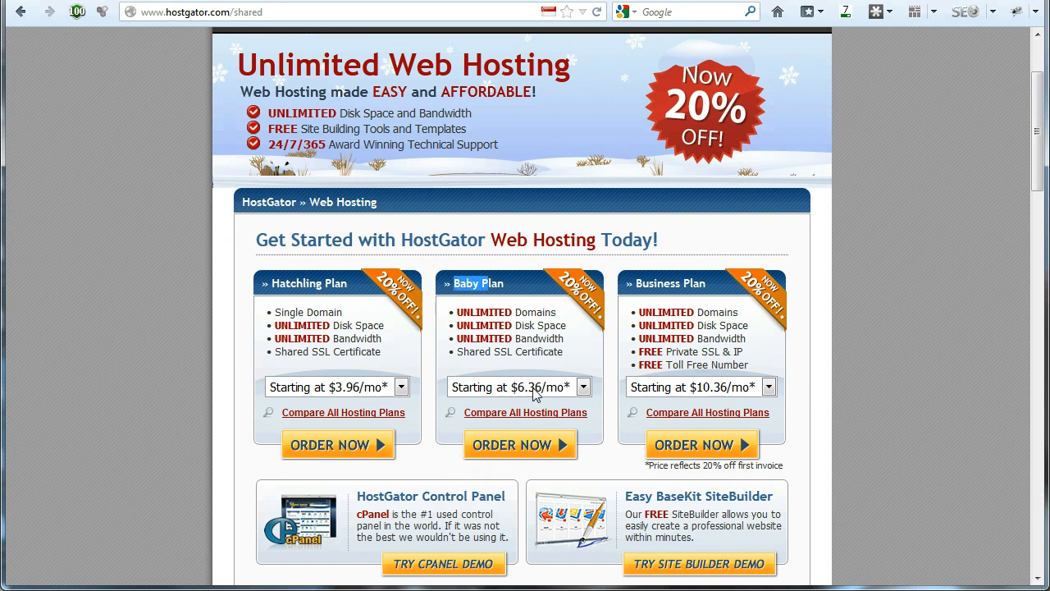
Choose 'Monthly - $7.96/mo*' in the Baby Plan billing dropdown.
left_click(583, 387)
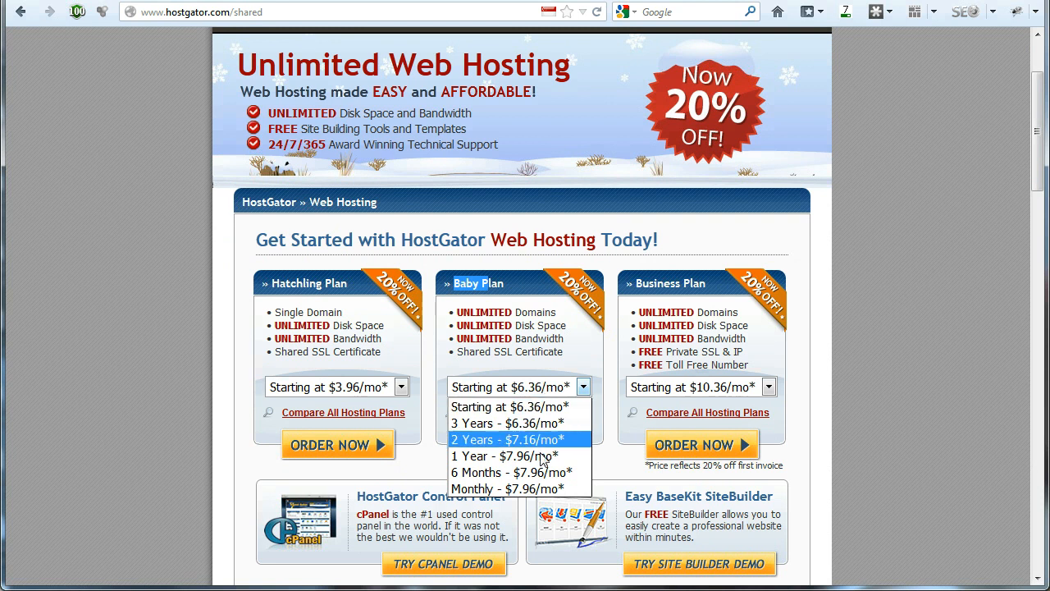
left_click(504, 488)
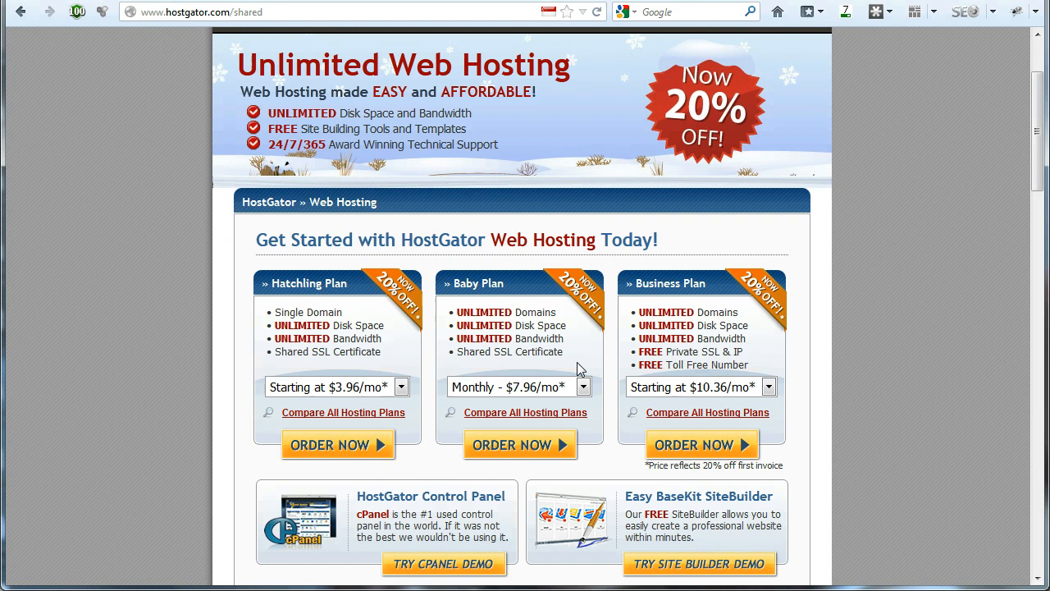
mouse_move(583, 383)
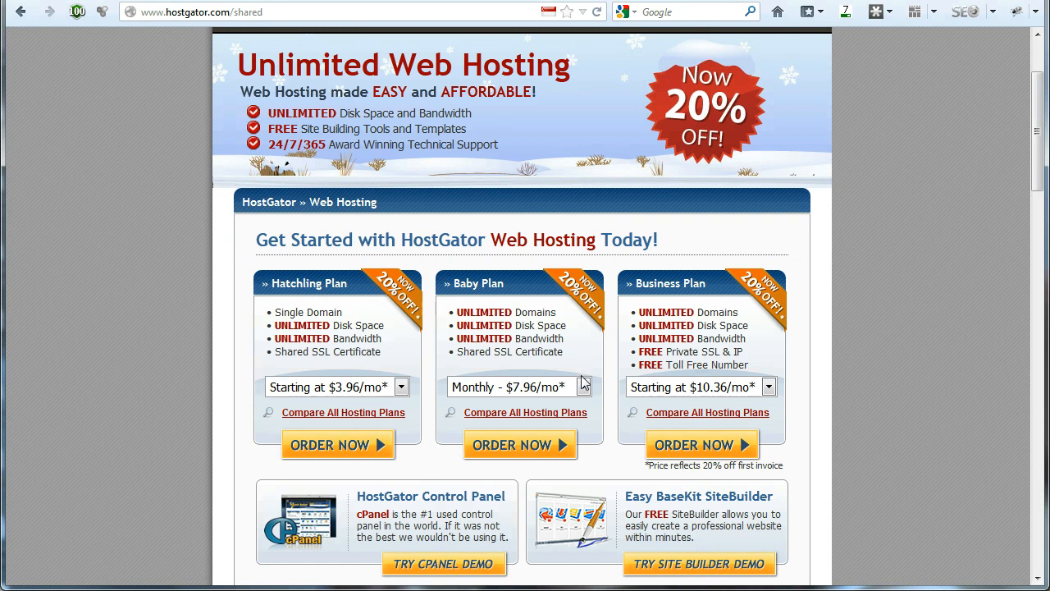
mouse_move(603, 393)
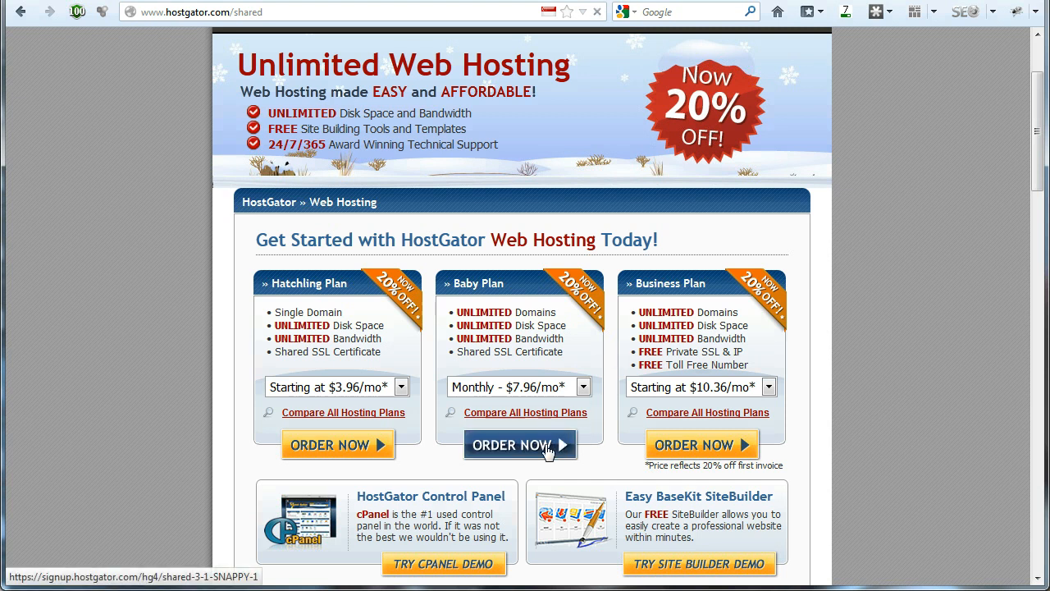
Order the Baby Plan with existing domain best-seo-marketing.com and continue to Step 2.
left_click(520, 444)
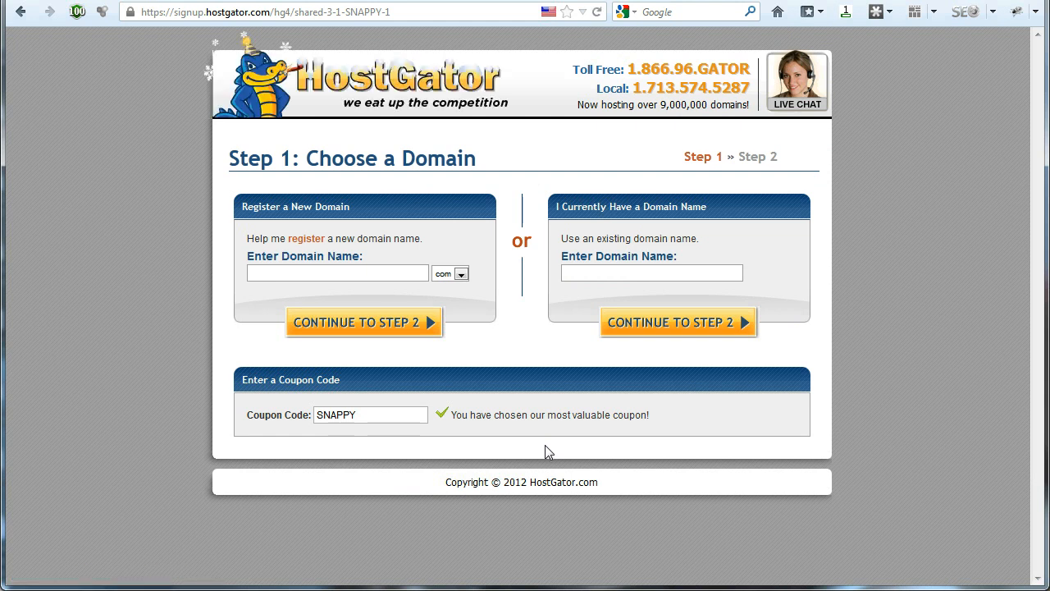
mouse_move(262, 170)
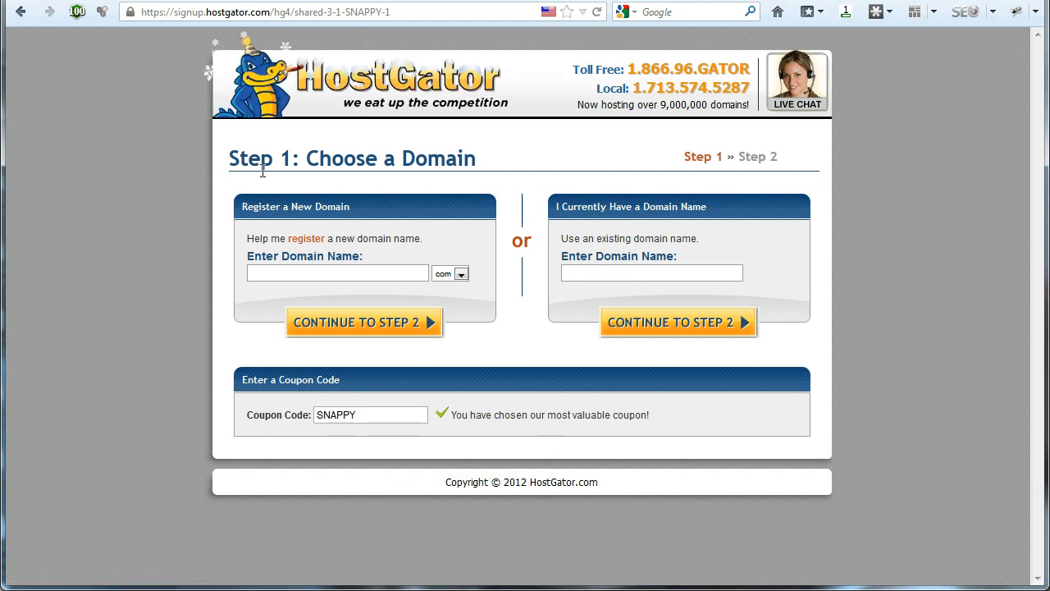
mouse_move(341, 228)
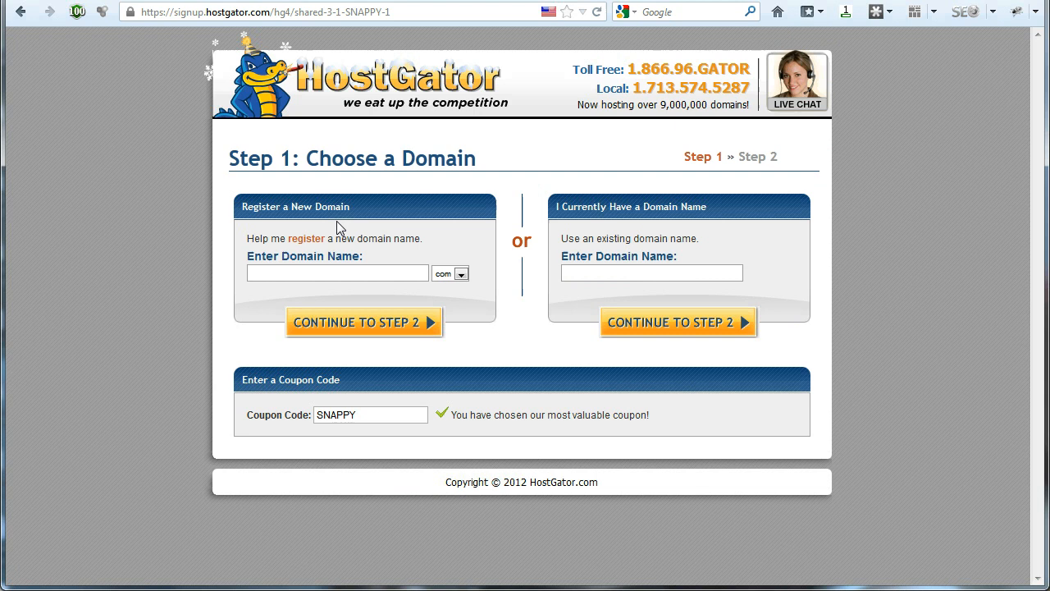
mouse_move(355, 261)
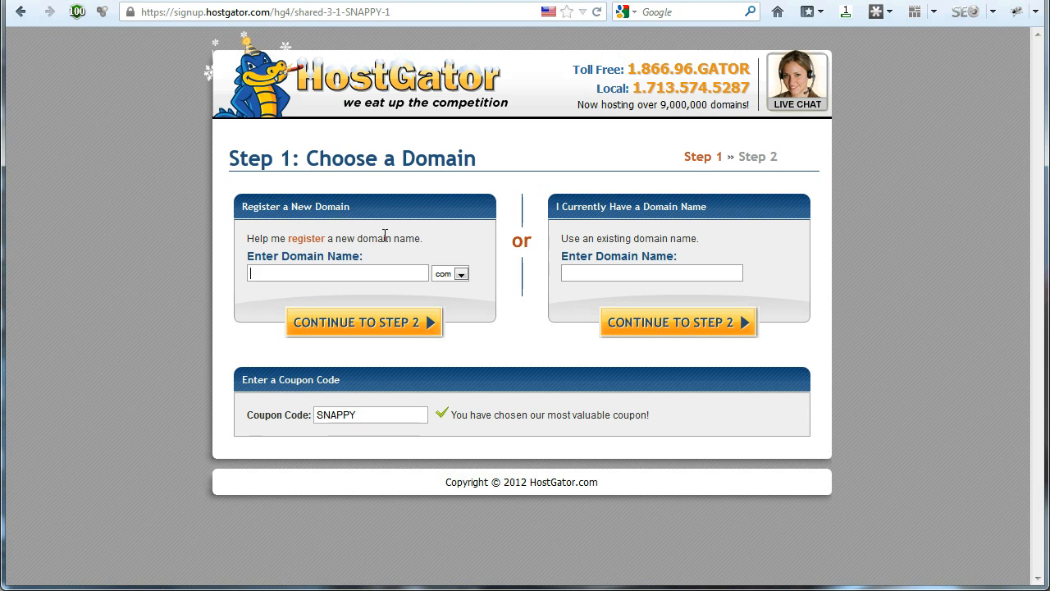
left_click(652, 272)
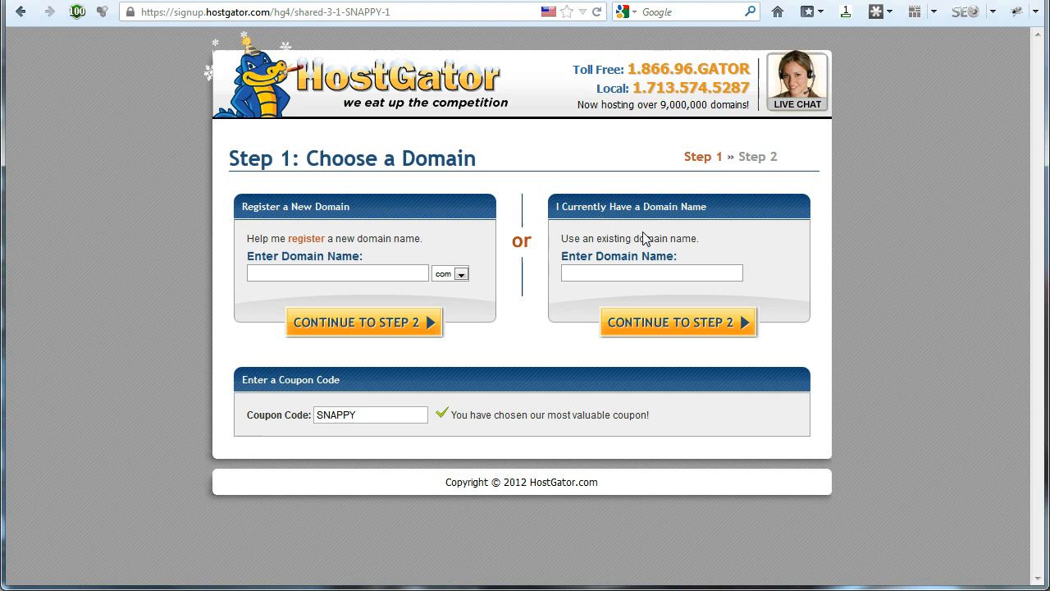
type("be")
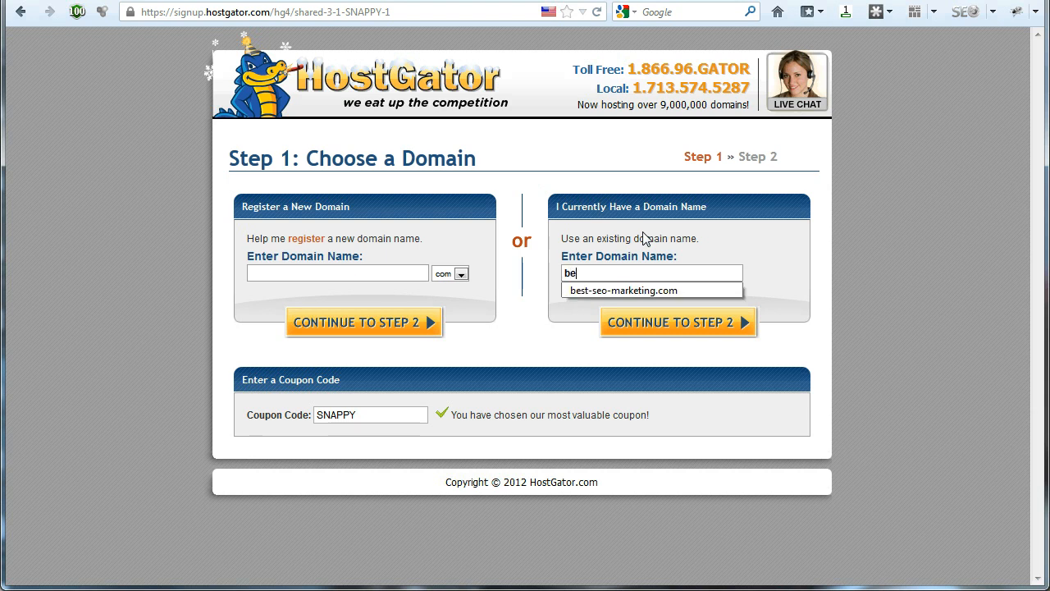
left_click(624, 289)
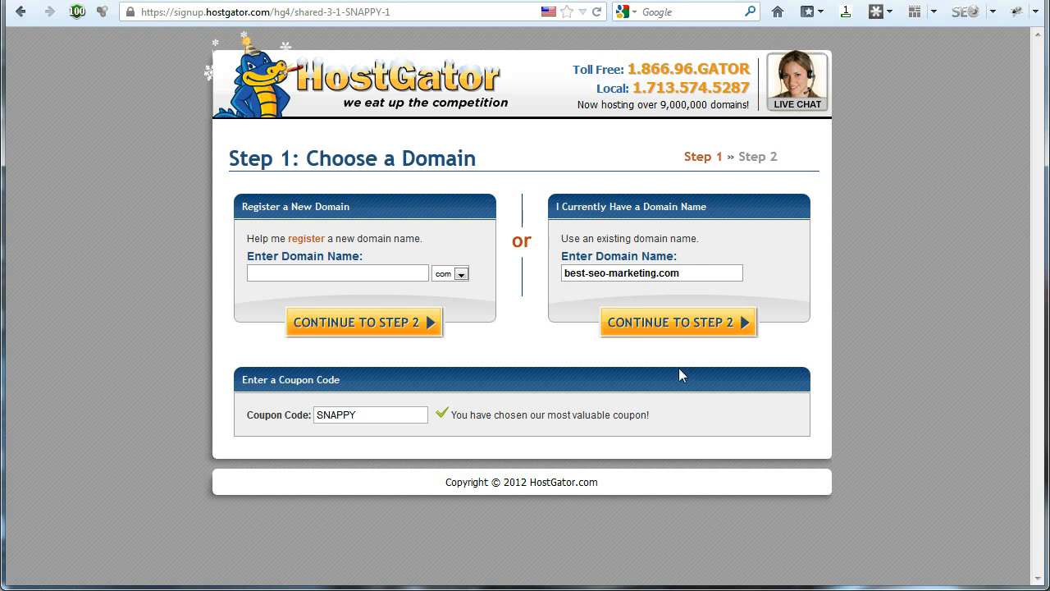
mouse_move(678, 321)
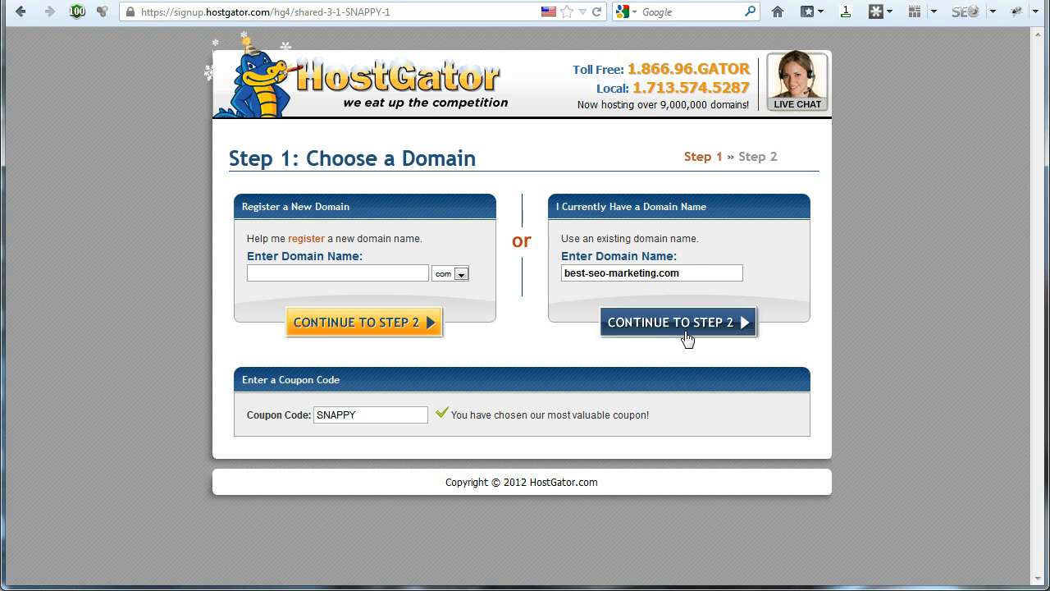
left_click(678, 322)
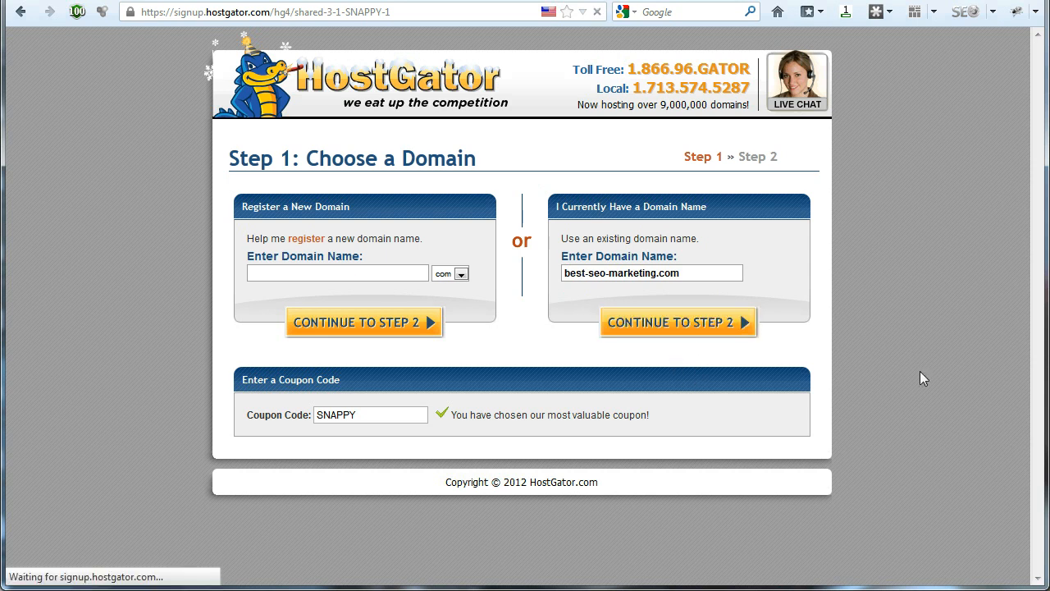
left_click(677, 321)
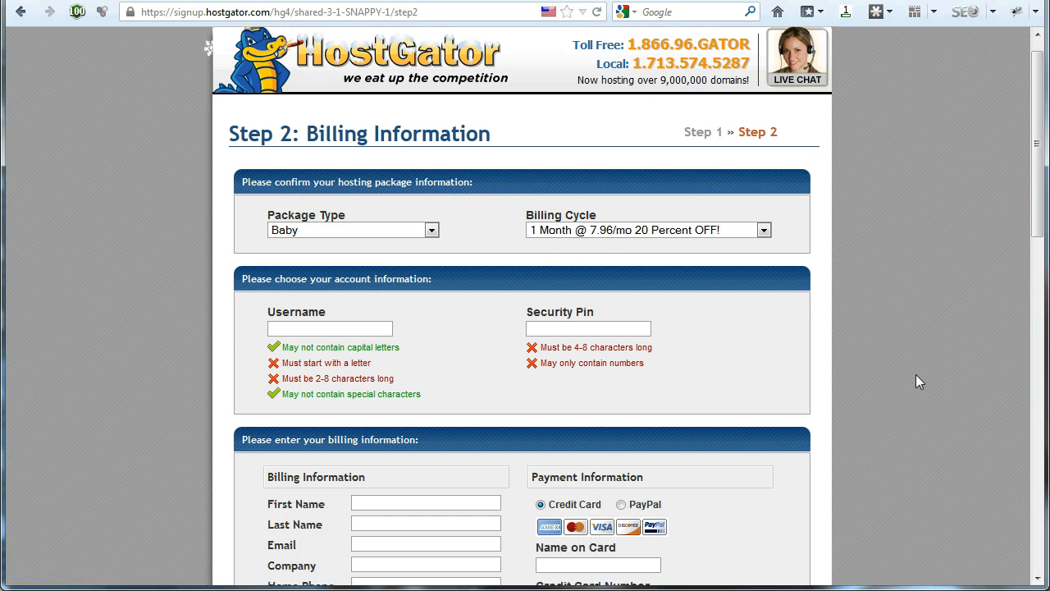
scroll("down", 3)
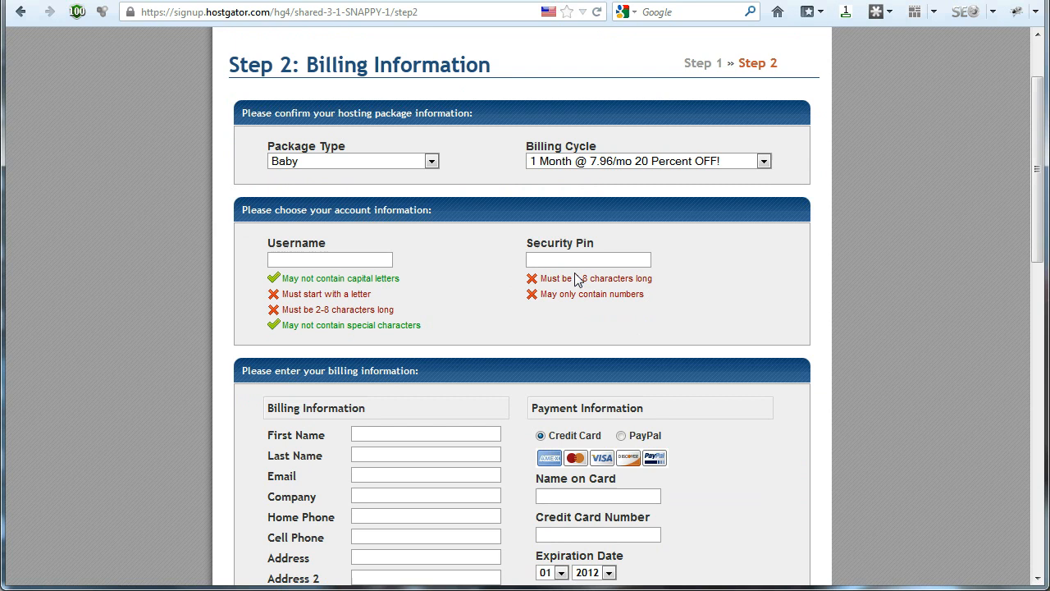
scroll("down", 3)
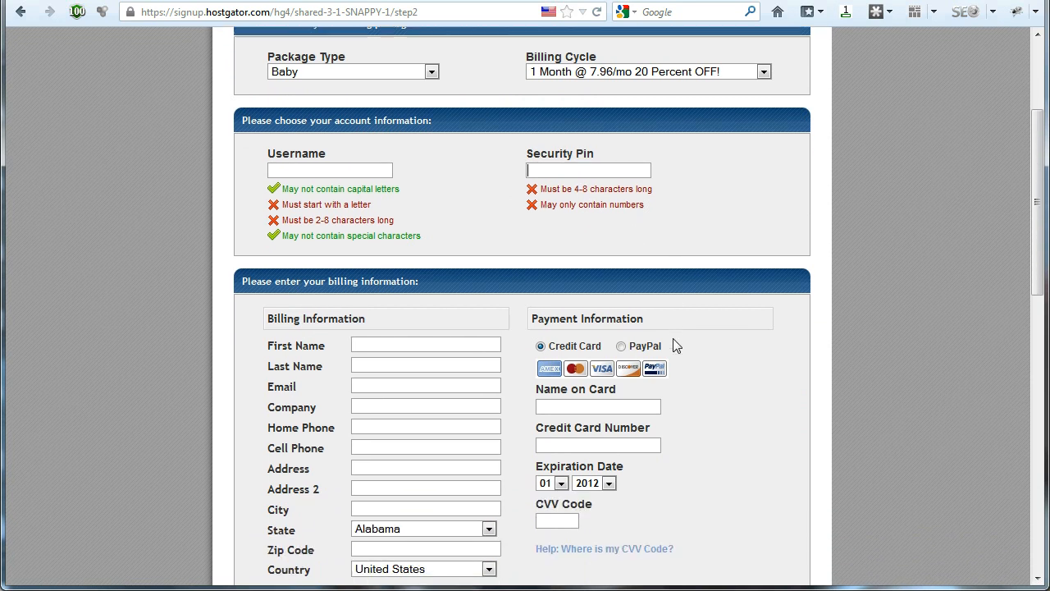
scroll("down", 3)
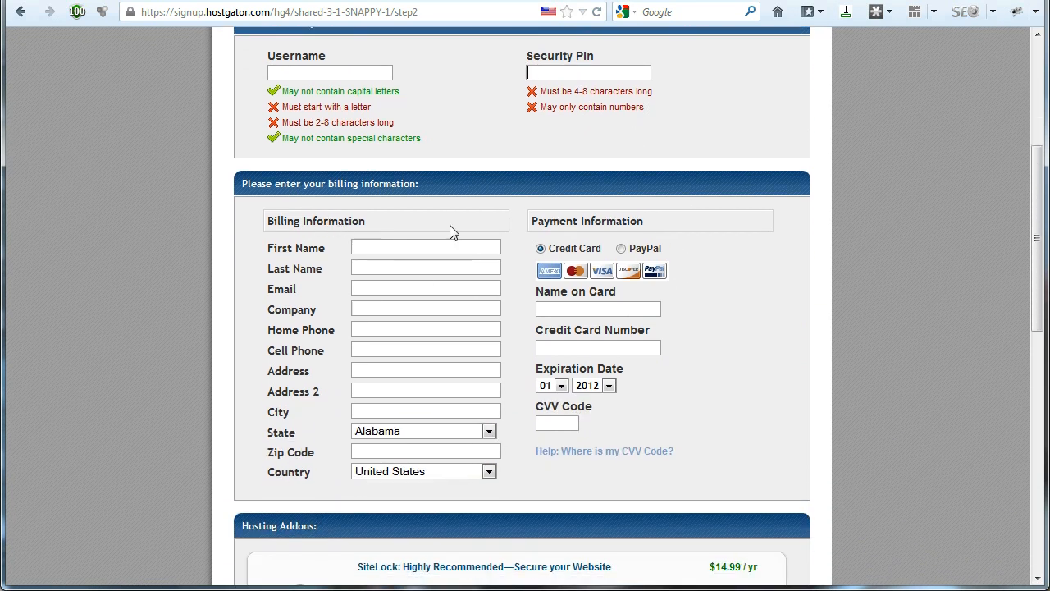
scroll("down", 3)
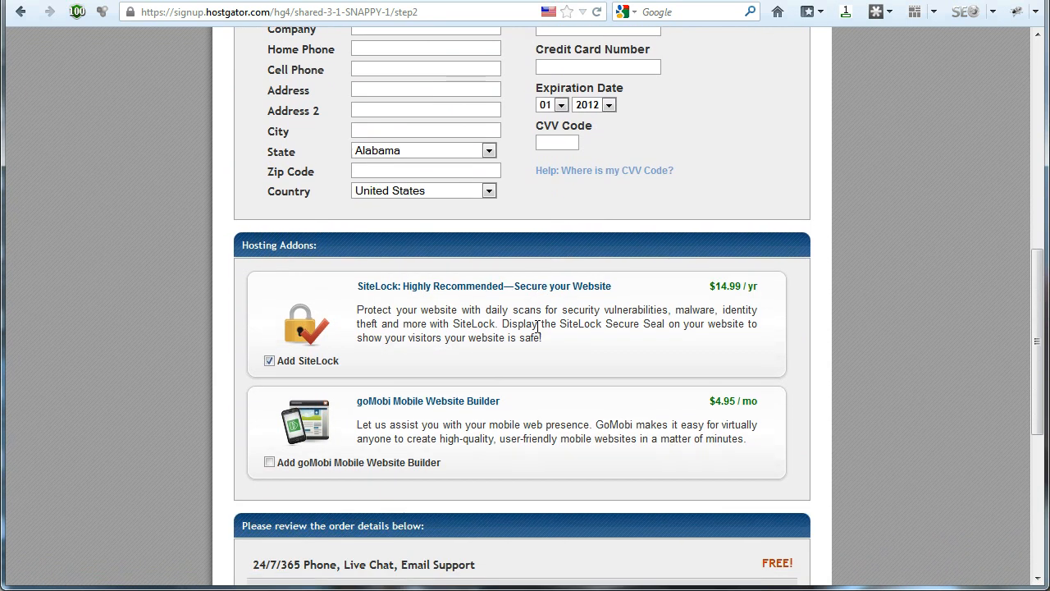
mouse_move(332, 180)
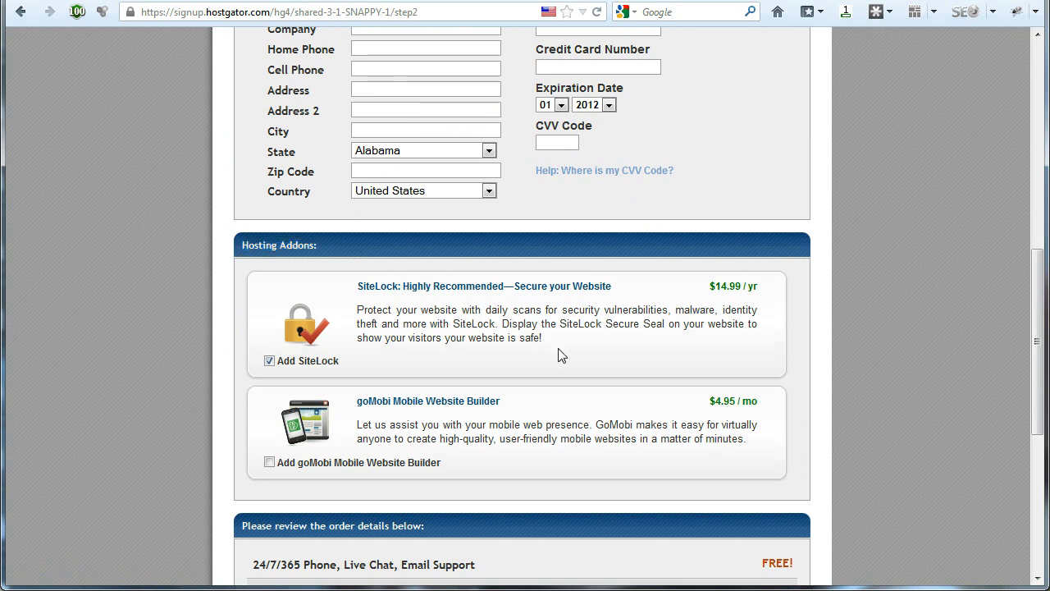
mouse_move(393, 285)
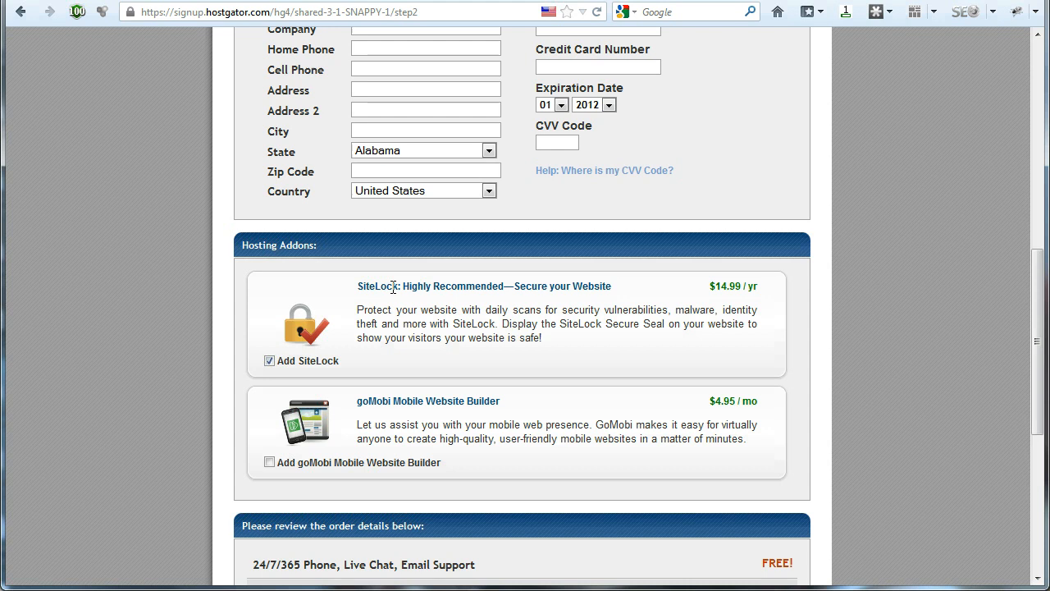
mouse_move(383, 402)
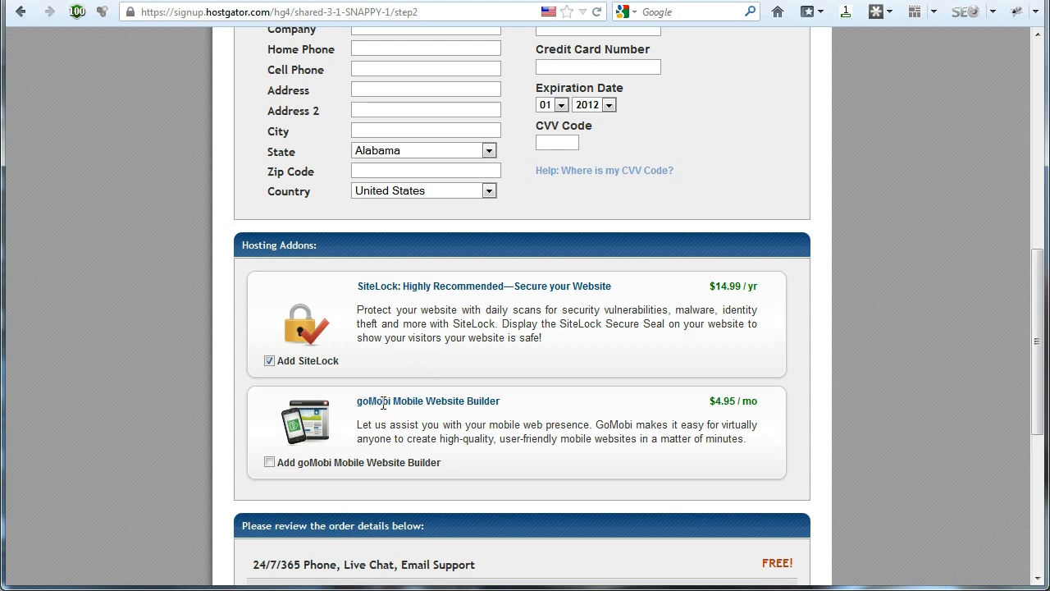
mouse_move(381, 307)
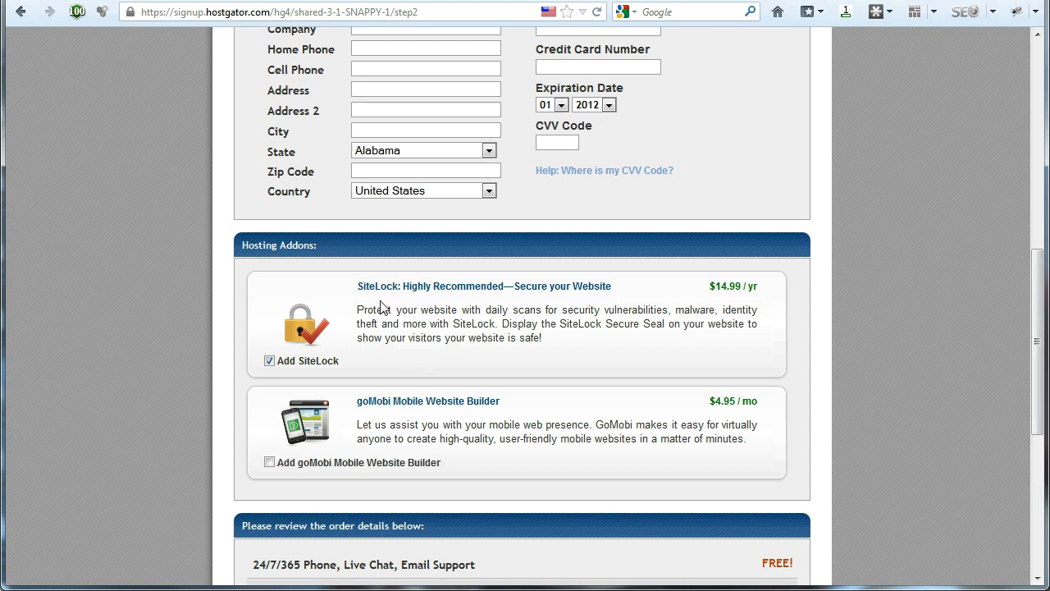
Untick the SiteLock add-on, keeping goMobi unticked, then scroll to the order summary.
left_click(269, 360)
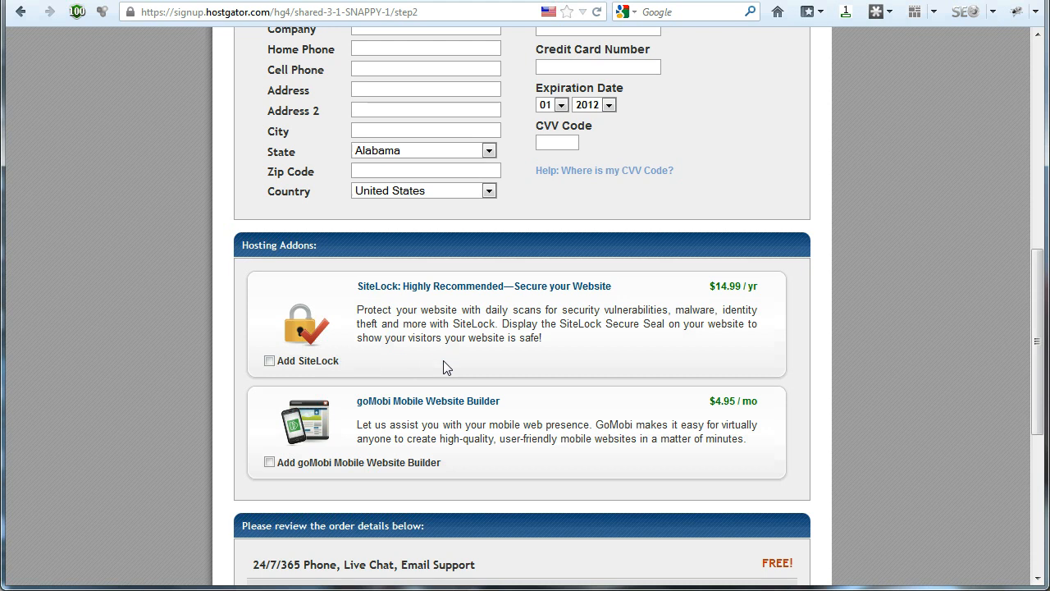
mouse_move(447, 354)
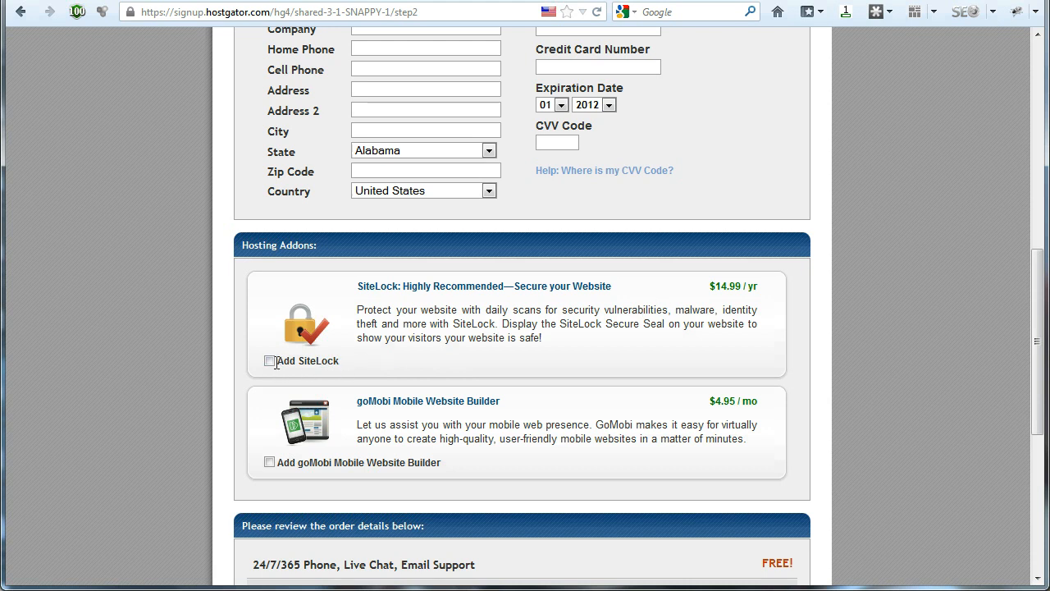
left_click(270, 360)
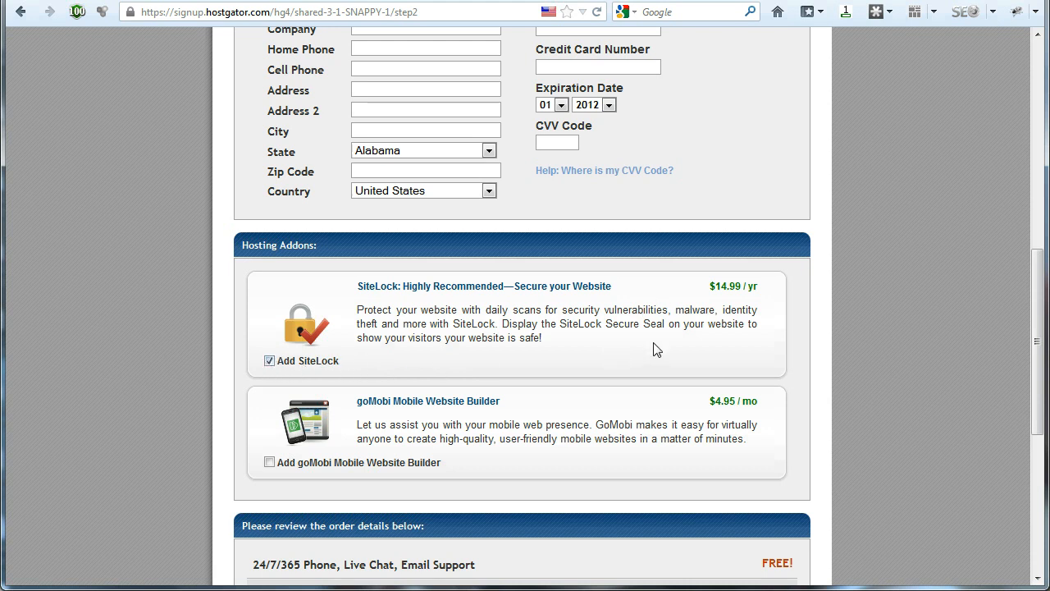
mouse_move(542, 355)
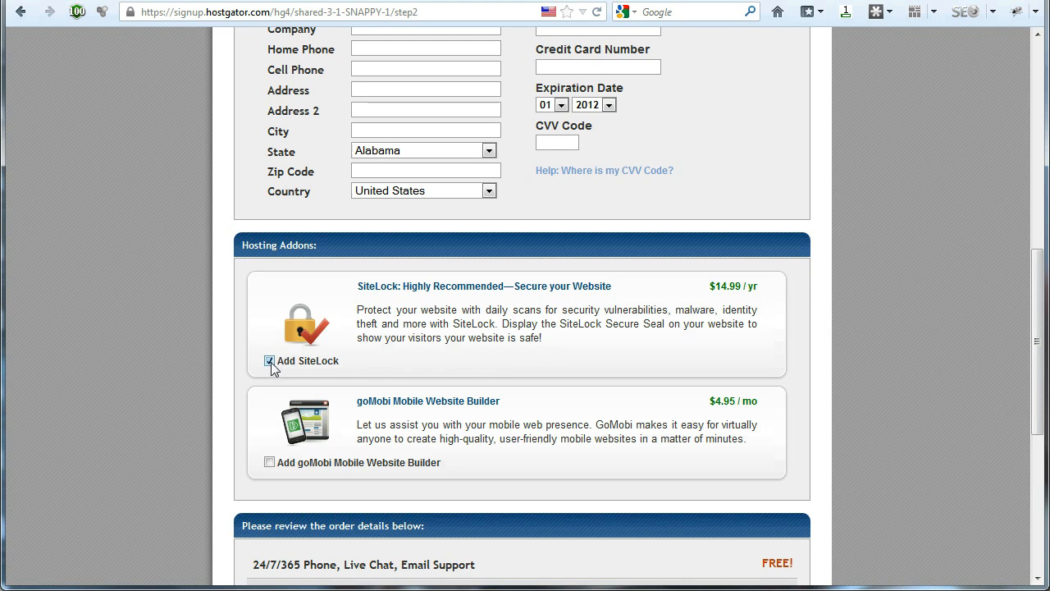
left_click(270, 361)
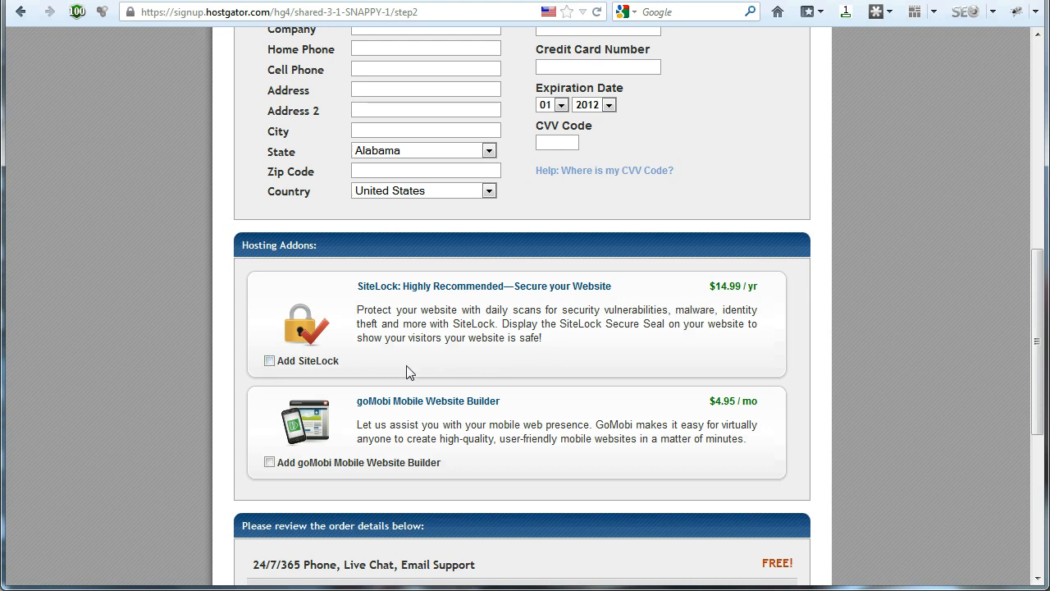
scroll("down", 3)
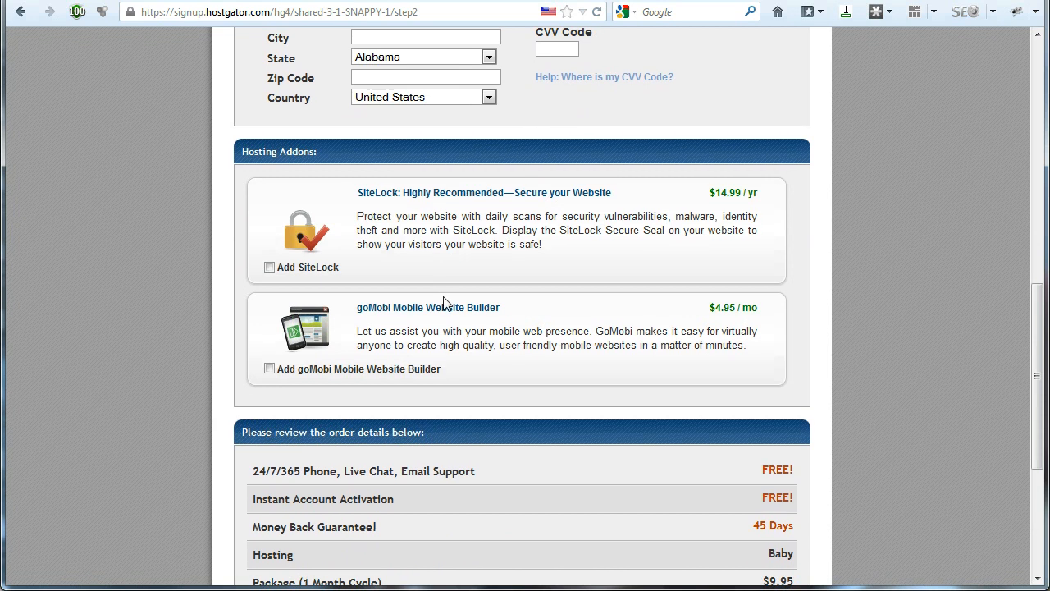
mouse_move(371, 311)
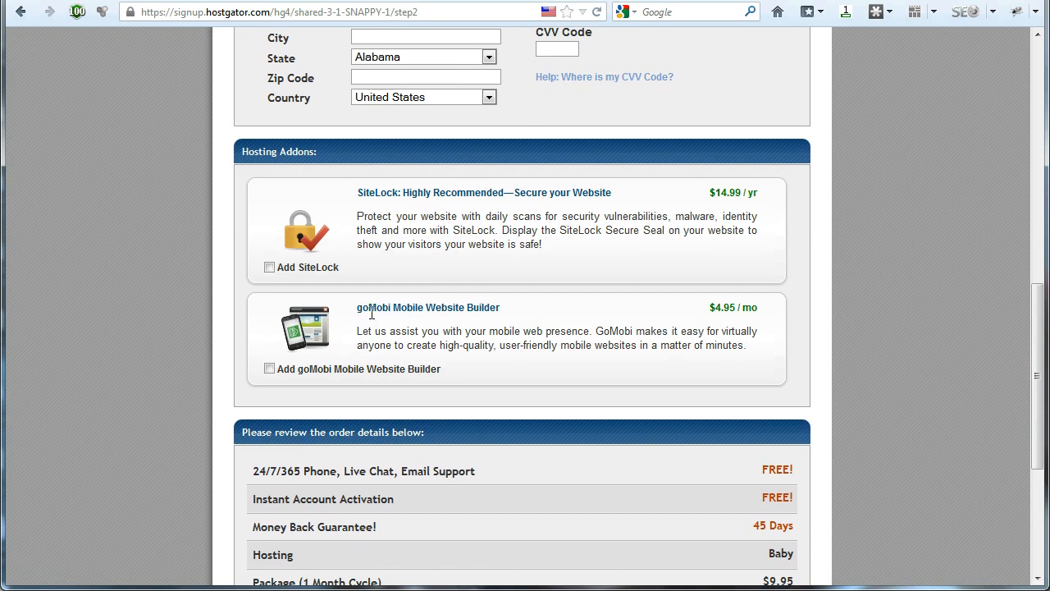
mouse_move(521, 345)
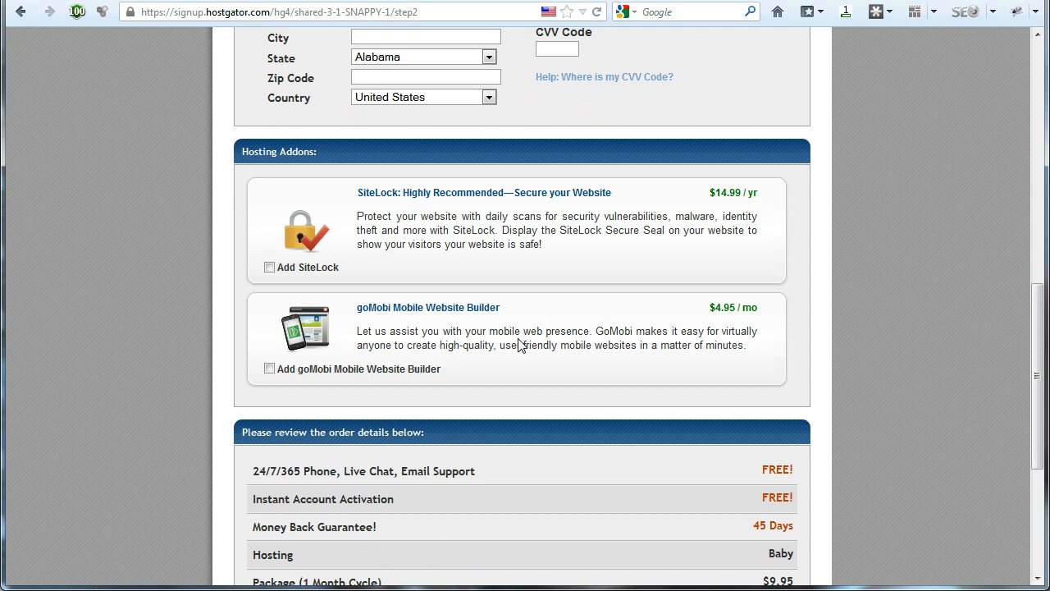
mouse_move(387, 345)
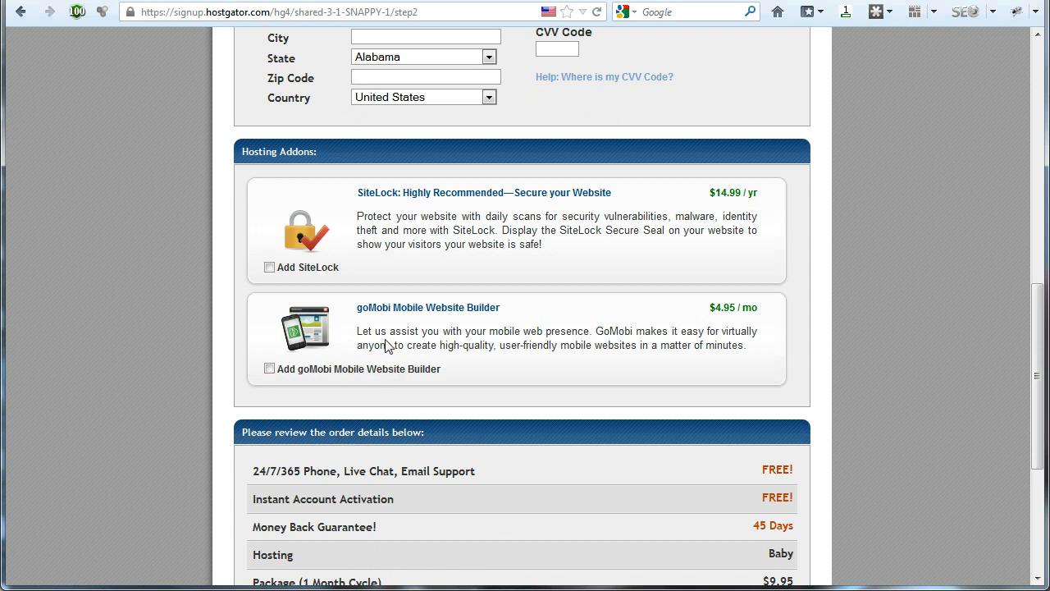
mouse_move(472, 333)
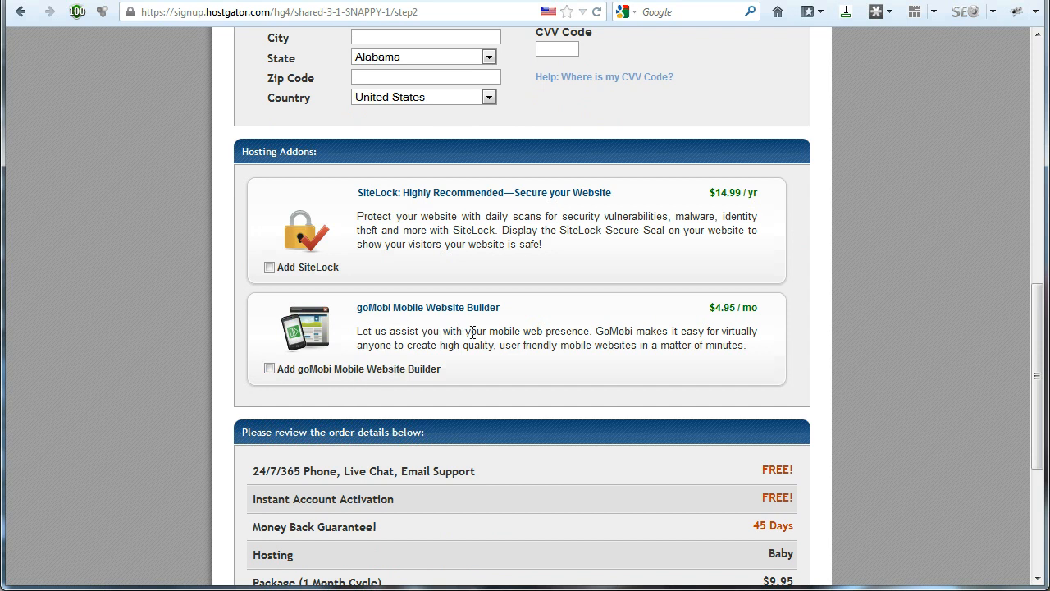
mouse_move(510, 361)
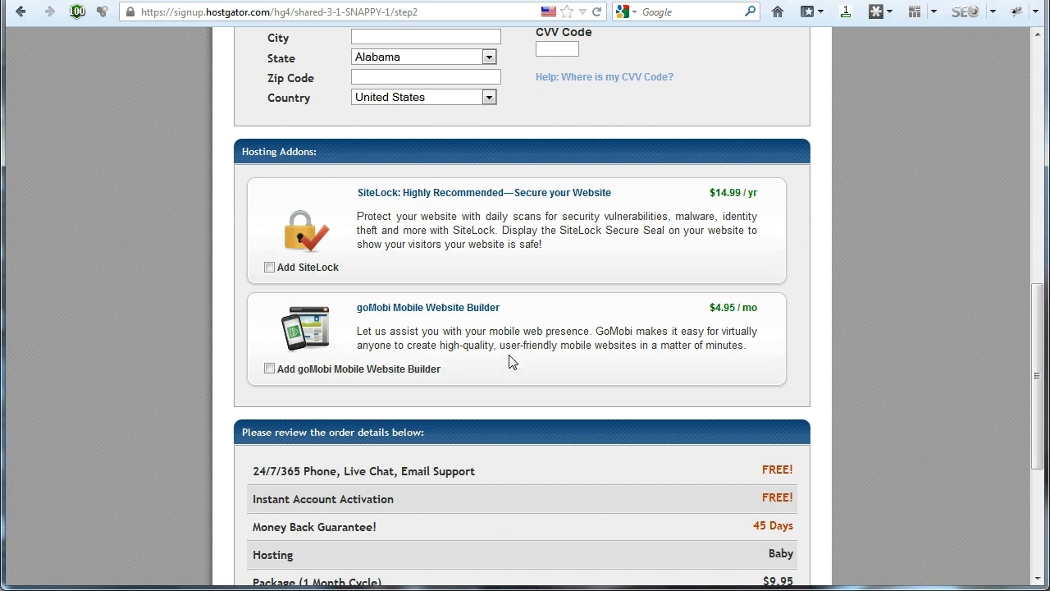
scroll("down", 3)
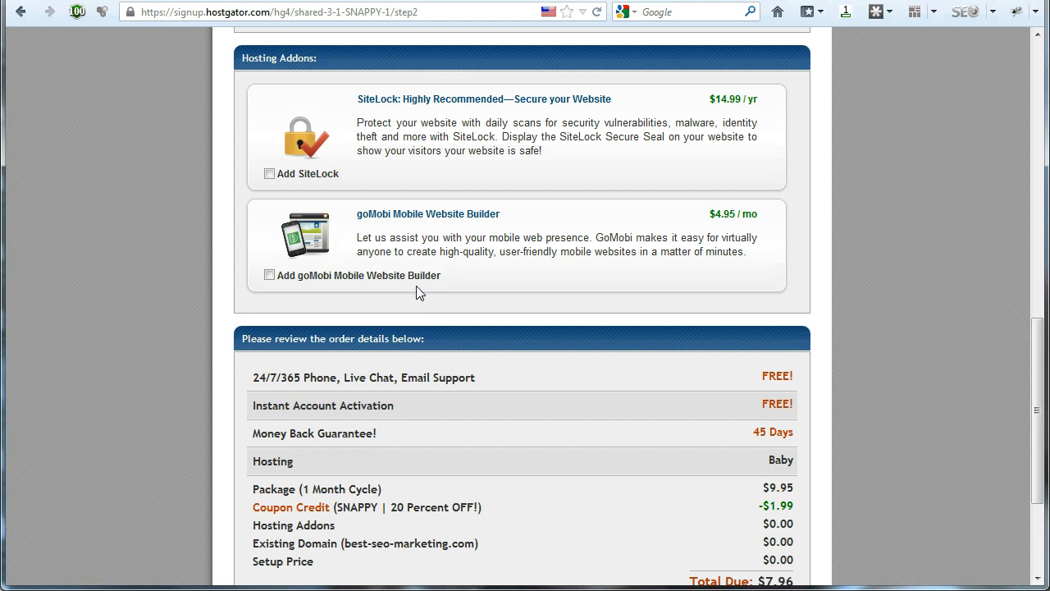
mouse_move(732, 217)
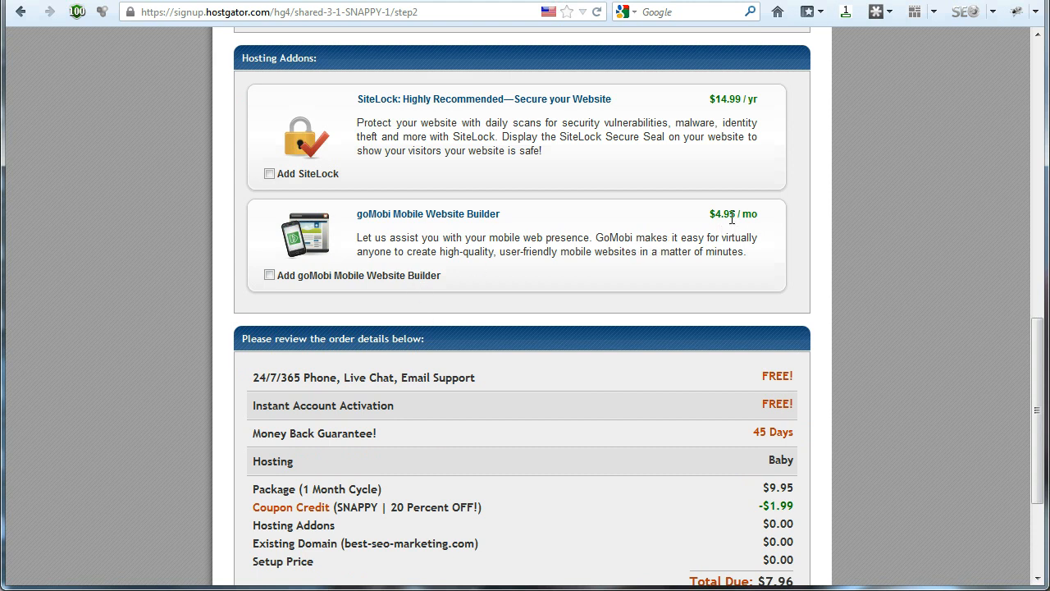
Accept the terms and conditions and submit CREATE ACCOUNT.
scroll("down", 3)
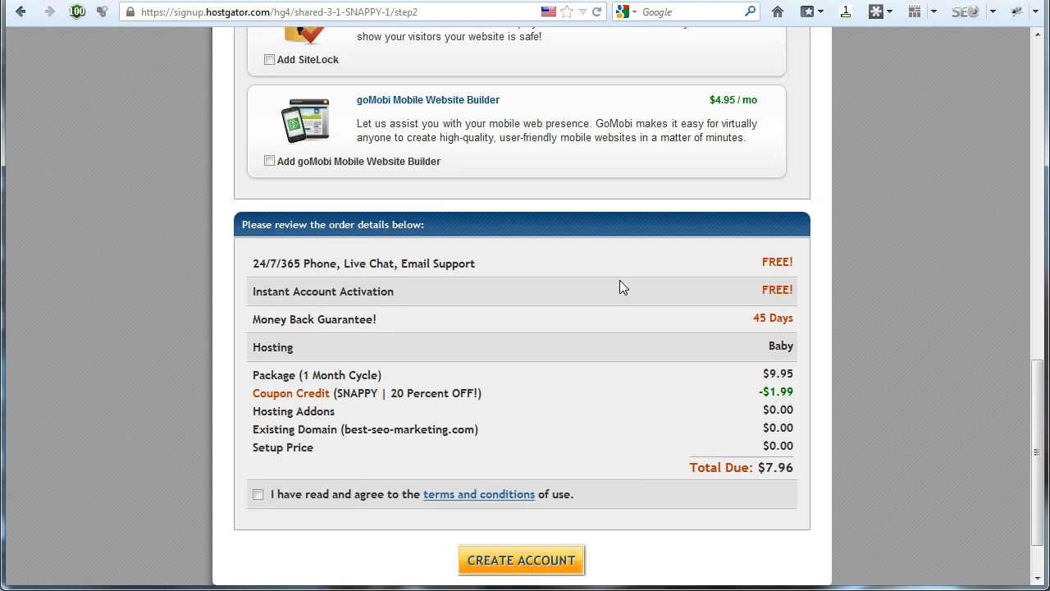
scroll("down", 3)
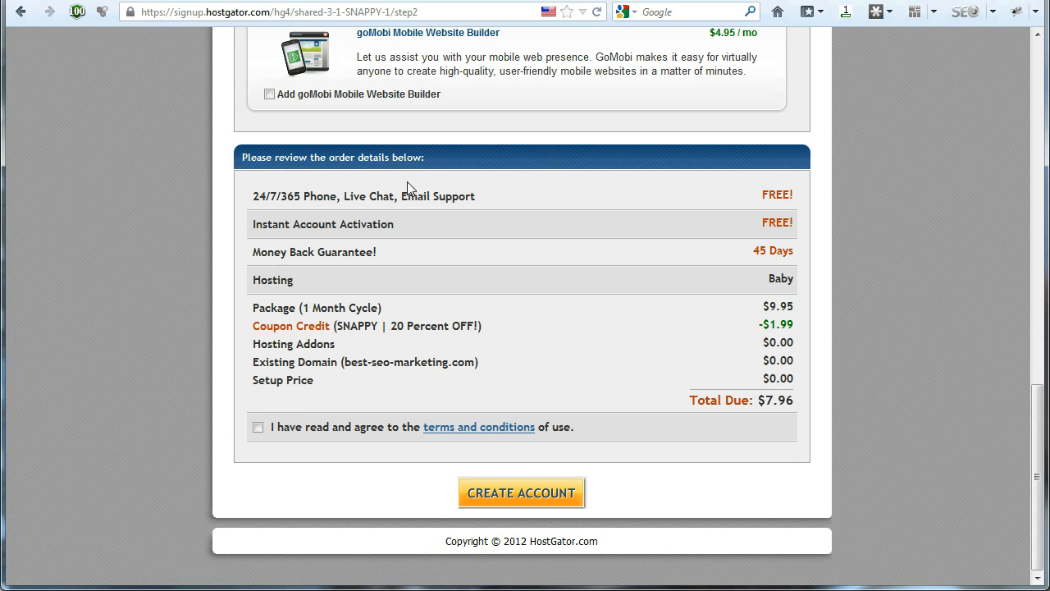
mouse_move(712, 388)
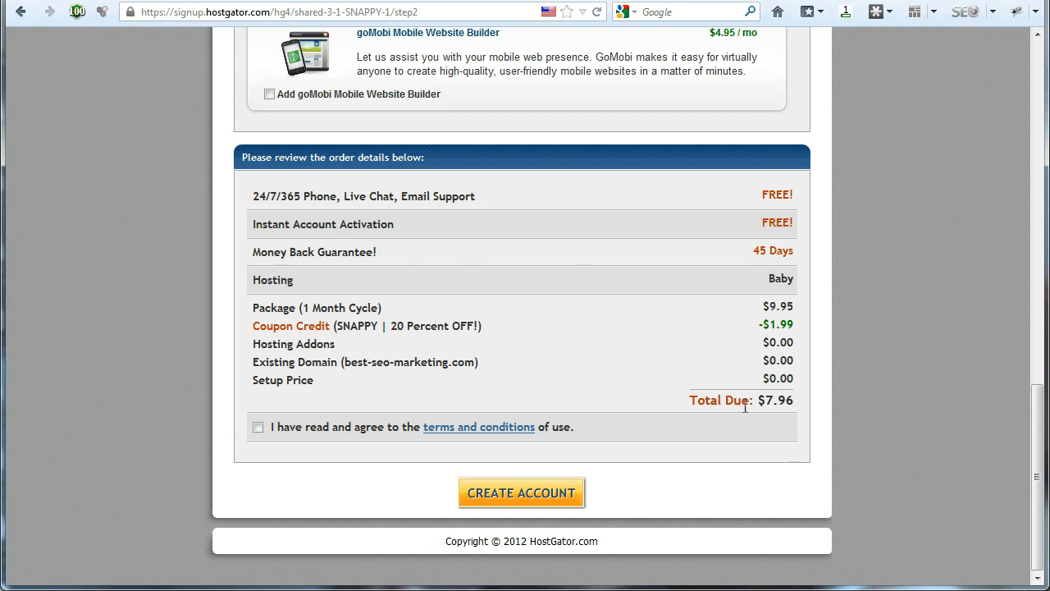
left_click(257, 427)
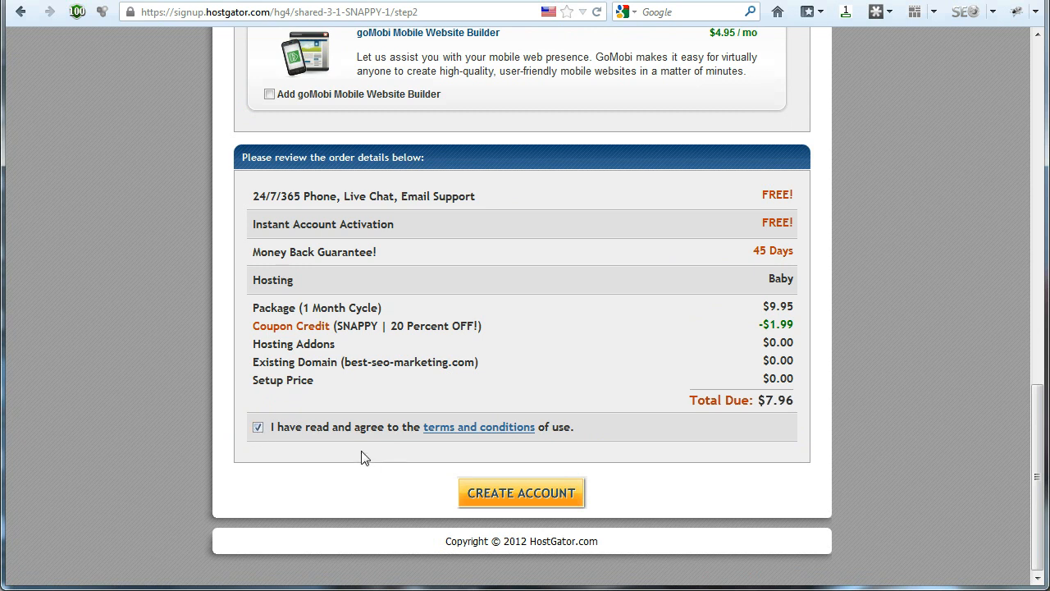
mouse_move(429, 440)
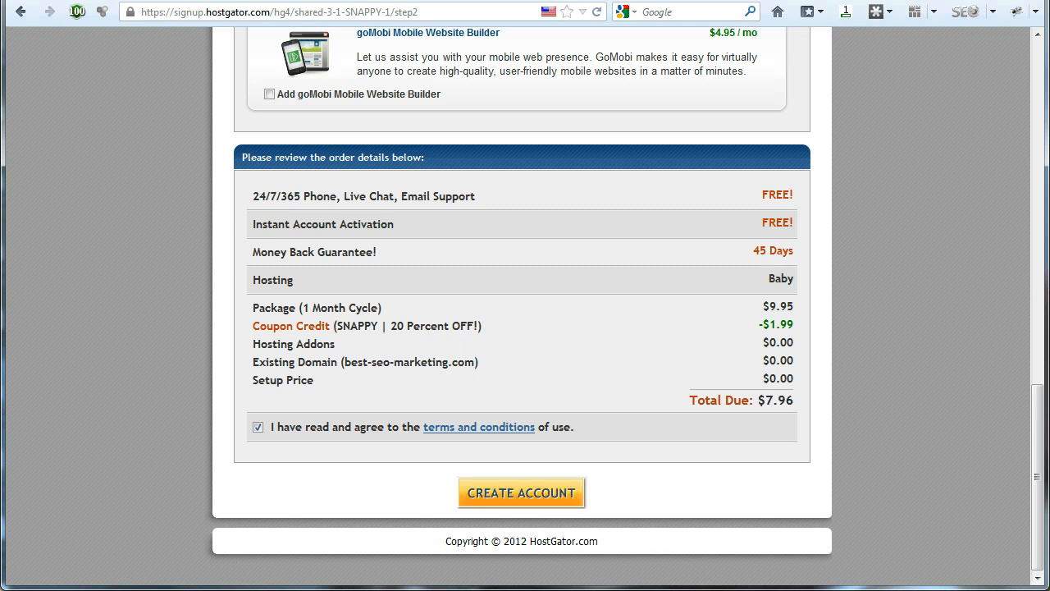
left_click(521, 493)
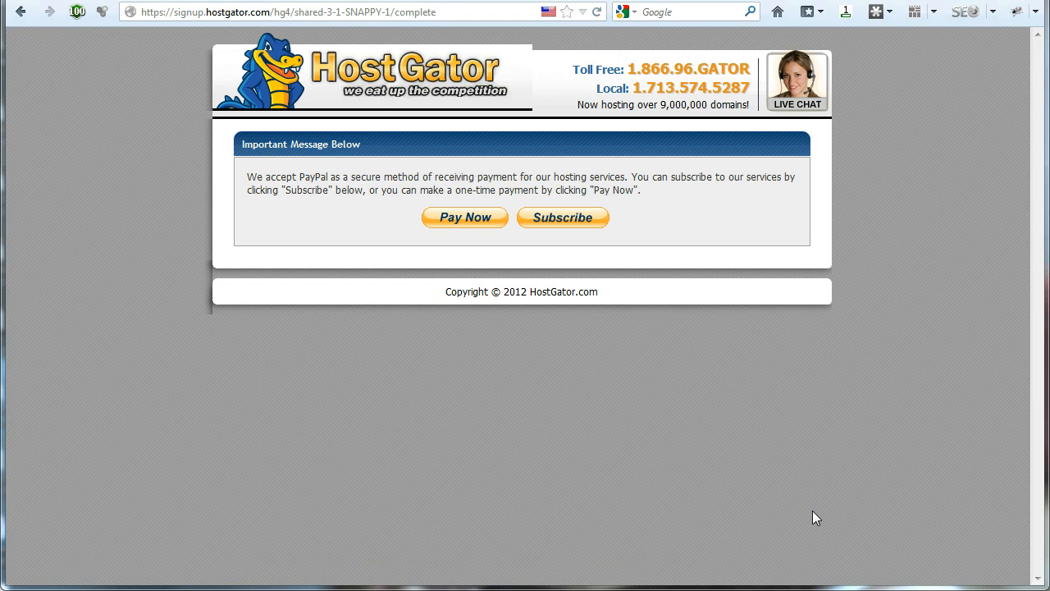
mouse_move(474, 232)
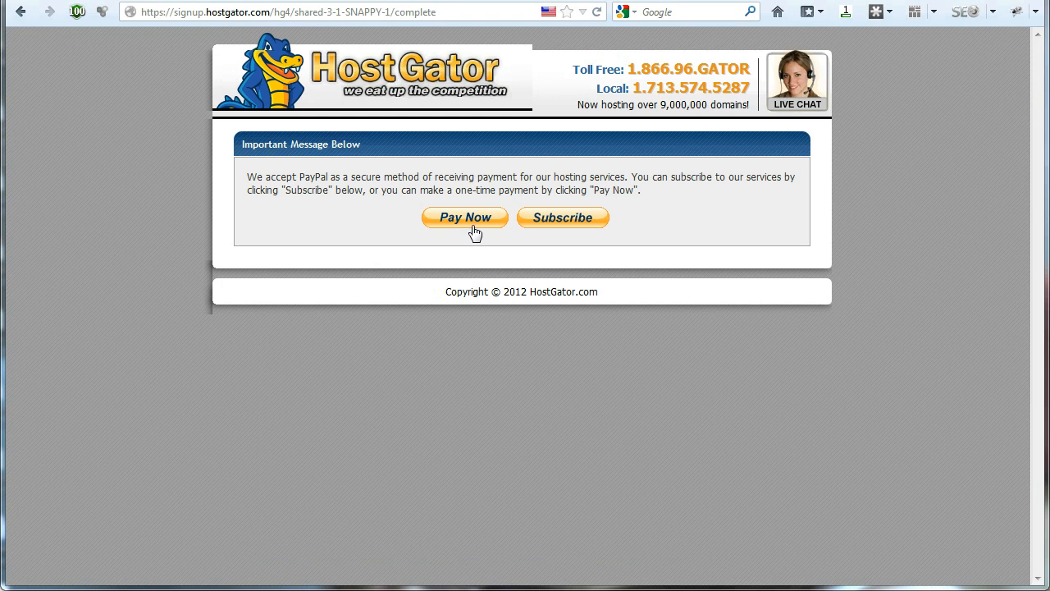
Pay once through PayPal with 'Pay Now' instead of subscribing.
left_click(464, 216)
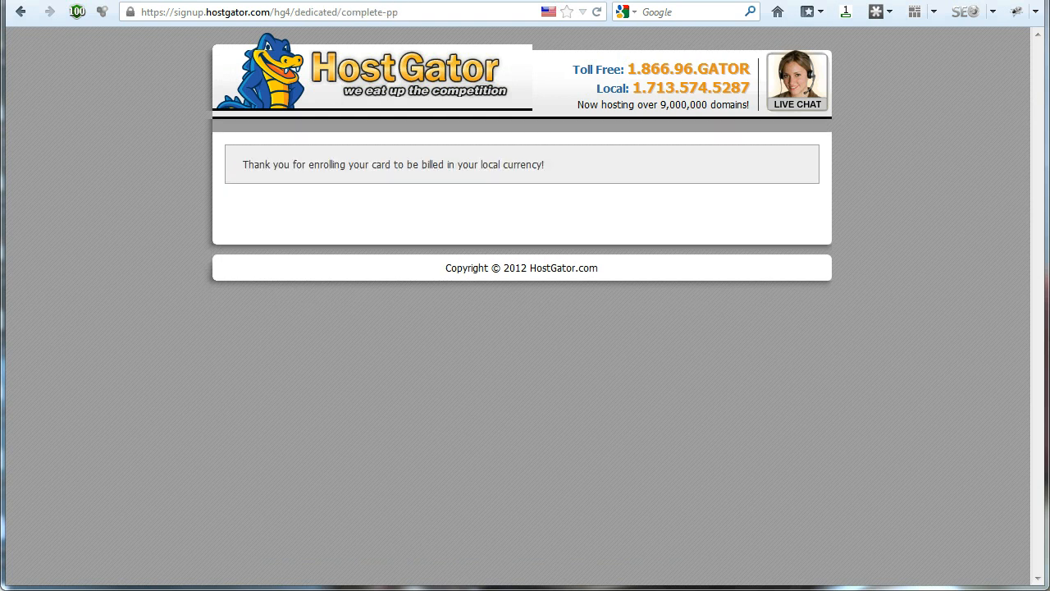